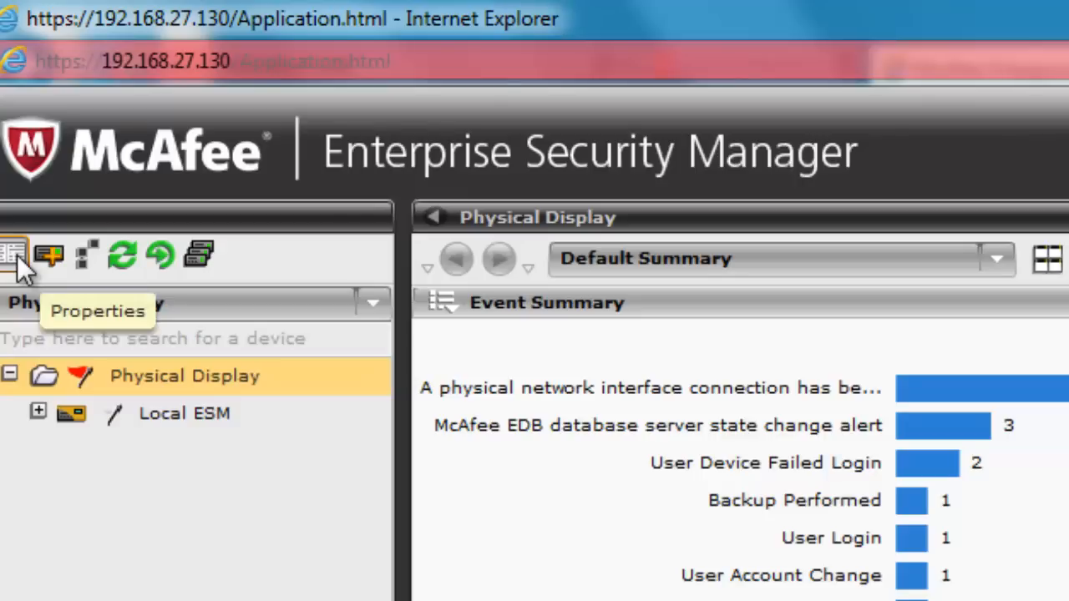
Show the local ESM's System Properties with version and rules update status.
left_click(13, 254)
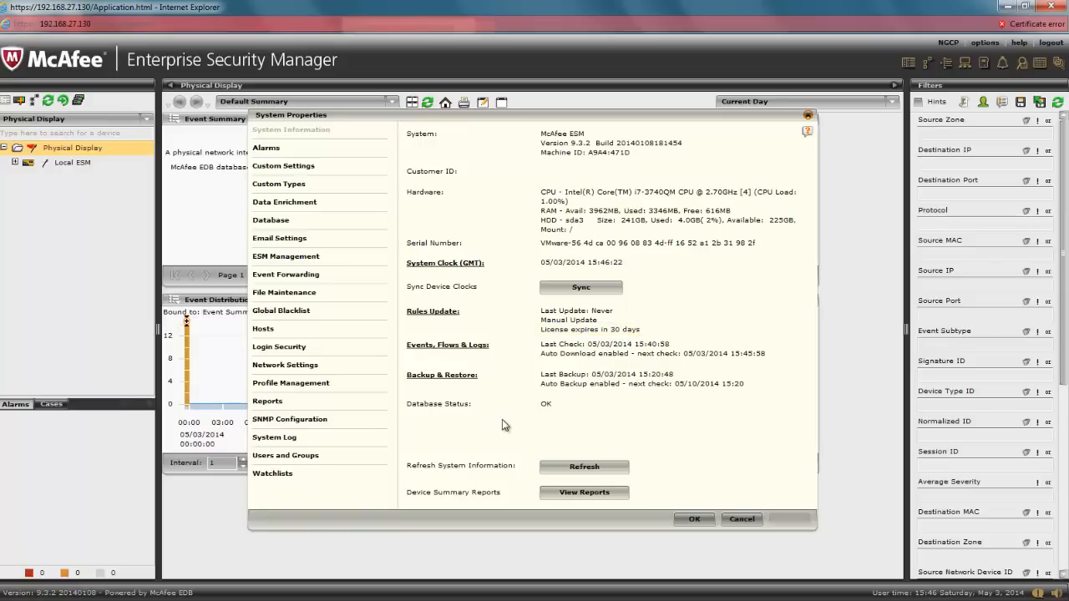
In the browser's My Products list, go to the MFE Ent Sec Manager Log Mgr & Rec VM4 product.
left_click(433, 311)
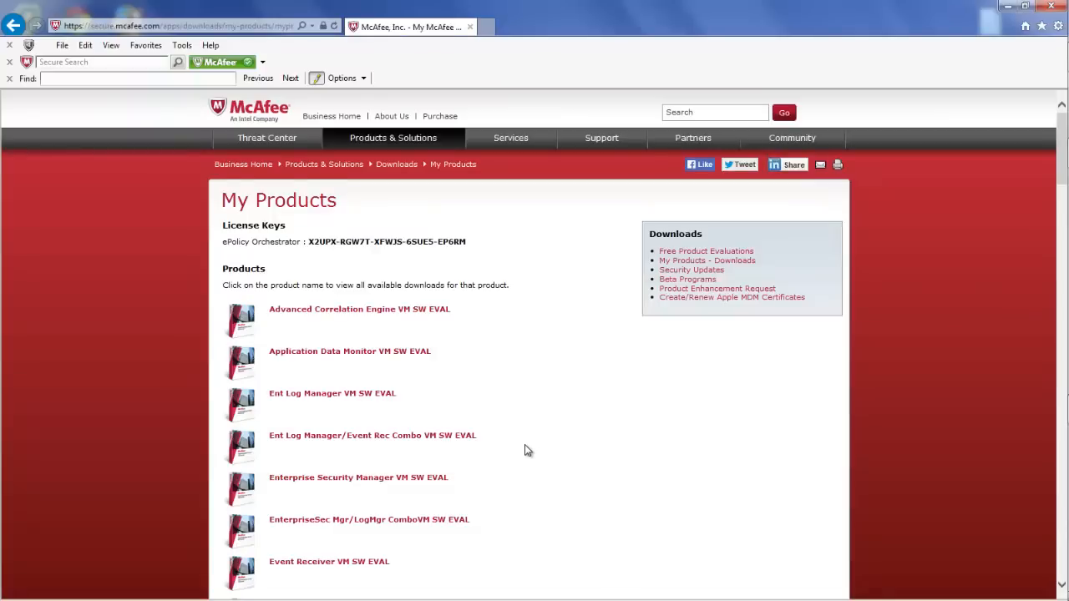
scroll("down", 3)
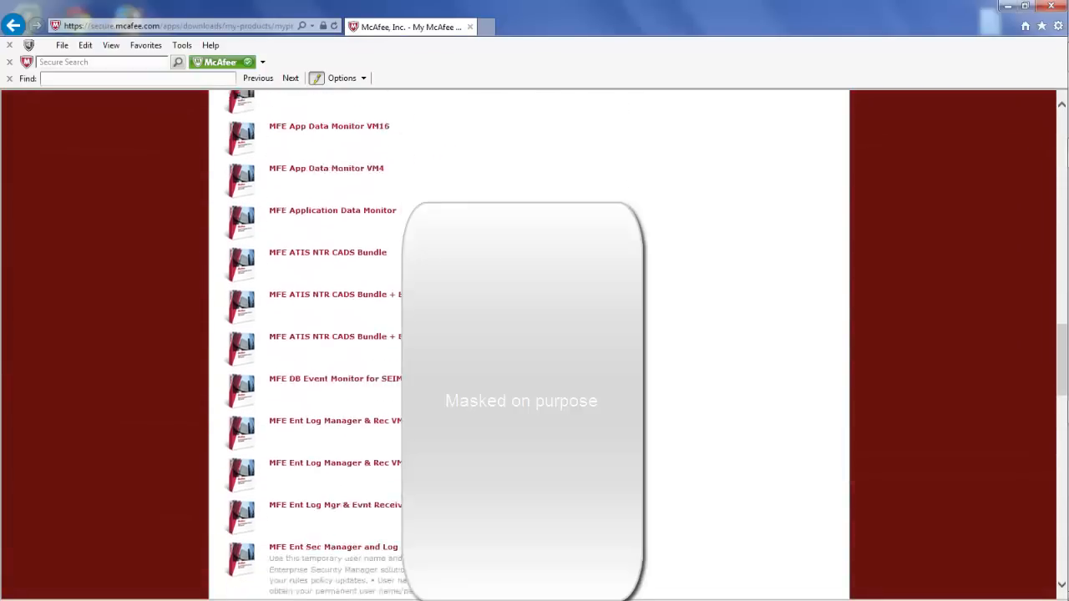
scroll("down", 3)
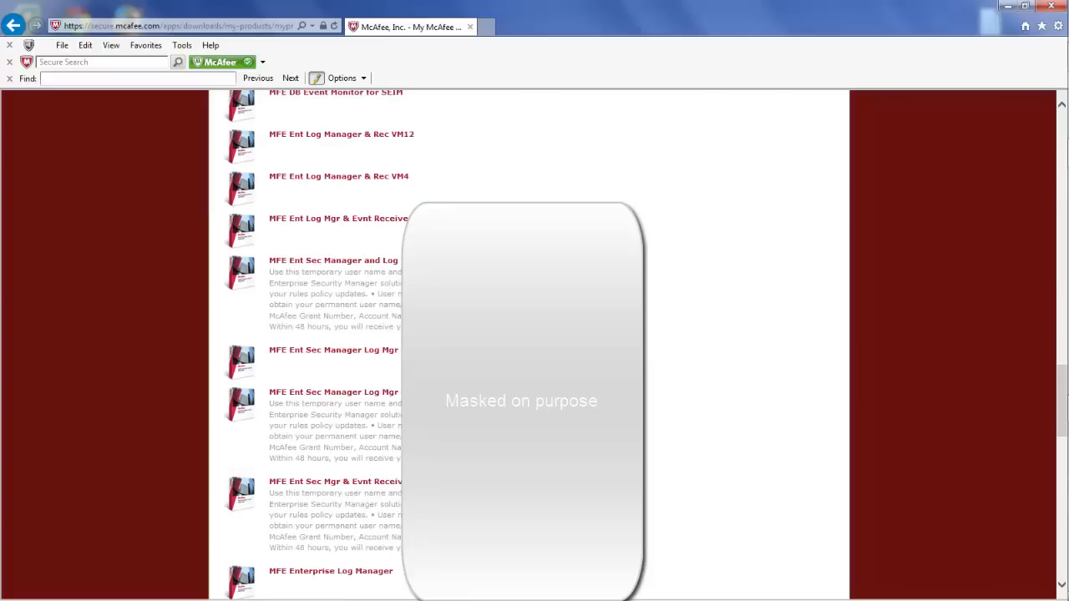
mouse_move(354, 399)
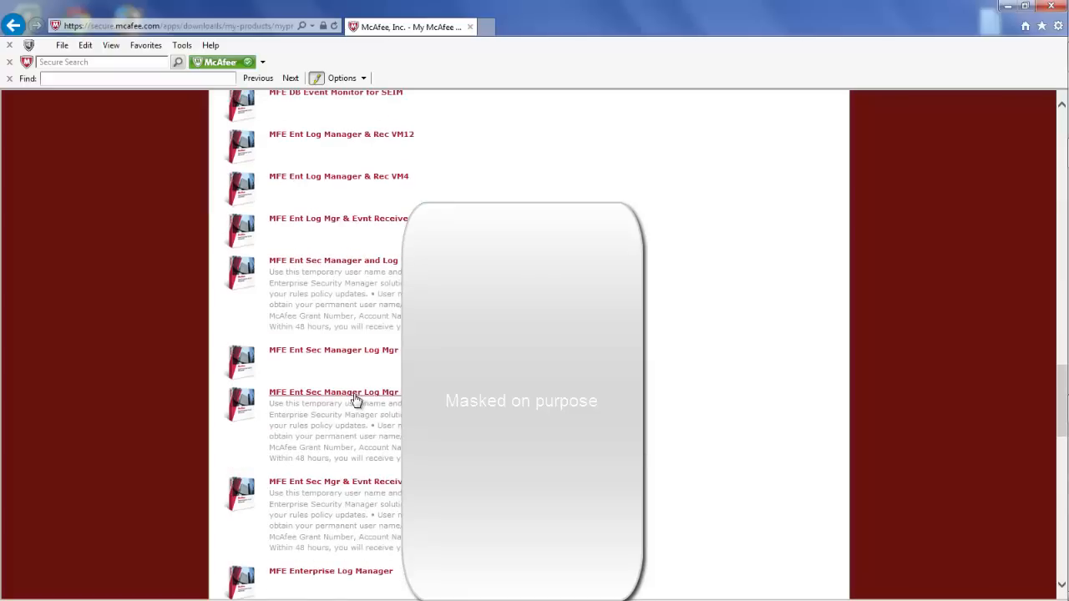
mouse_move(355, 400)
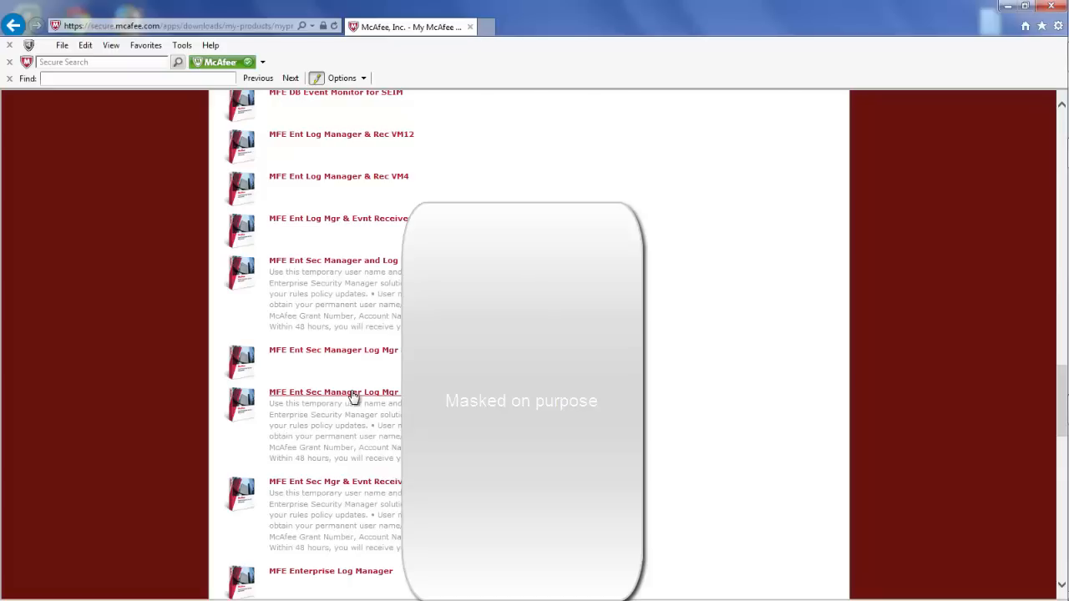
left_click(334, 391)
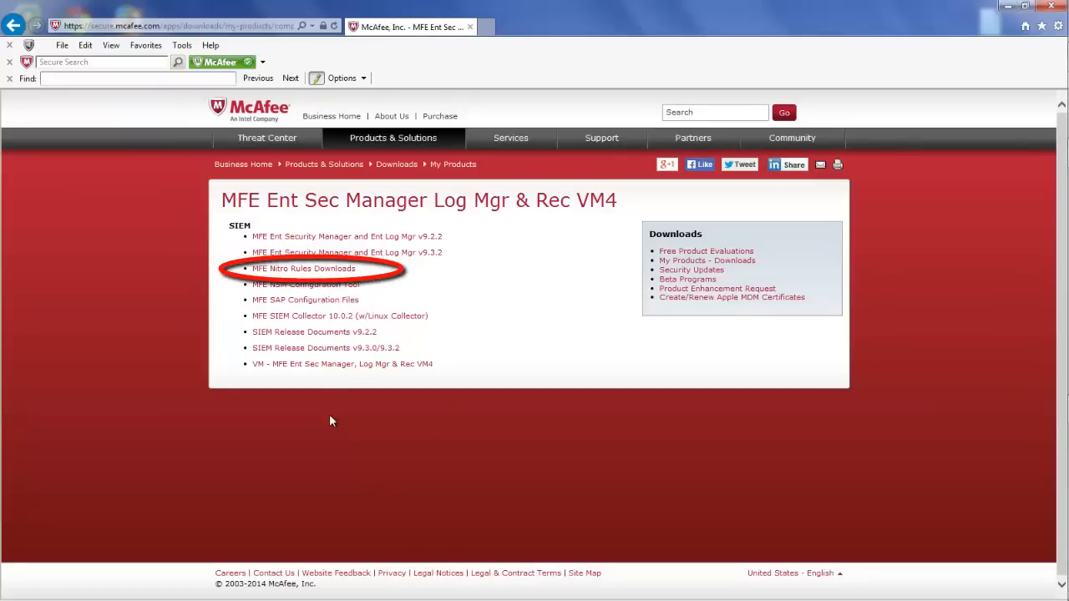
Accept the Nitro Rules licence and save the Ver 9.3.2 RuleUpdates zip to disk.
left_click(304, 267)
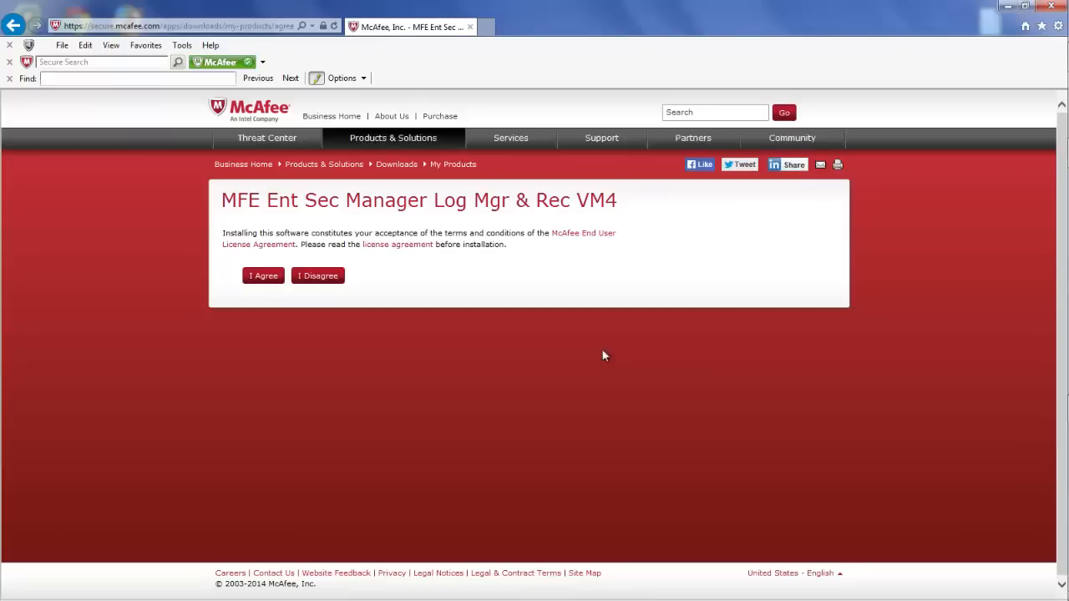
left_click(264, 276)
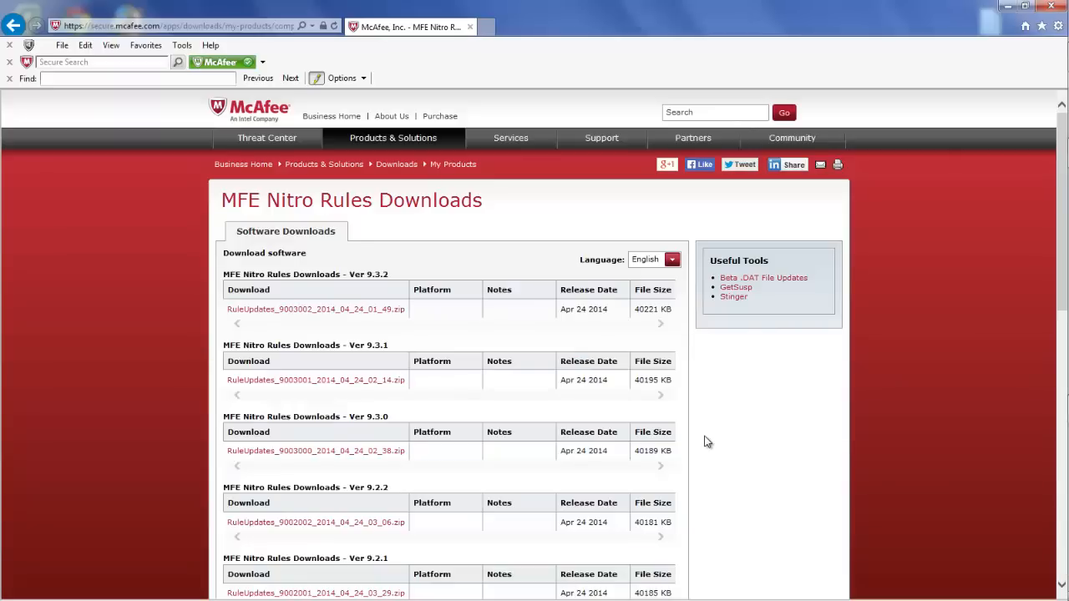
mouse_move(615, 381)
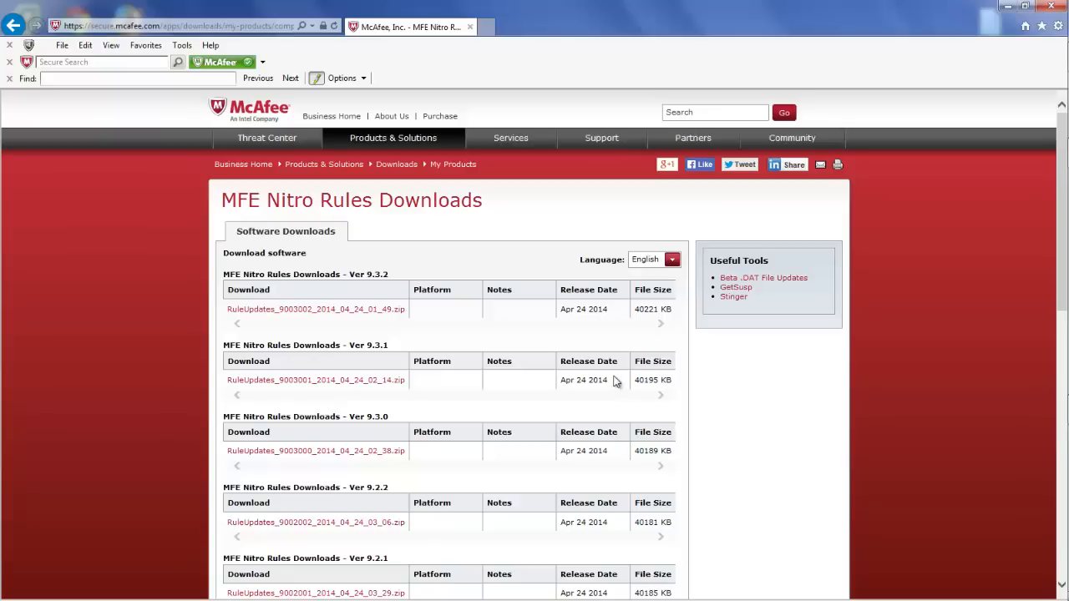
mouse_move(394, 281)
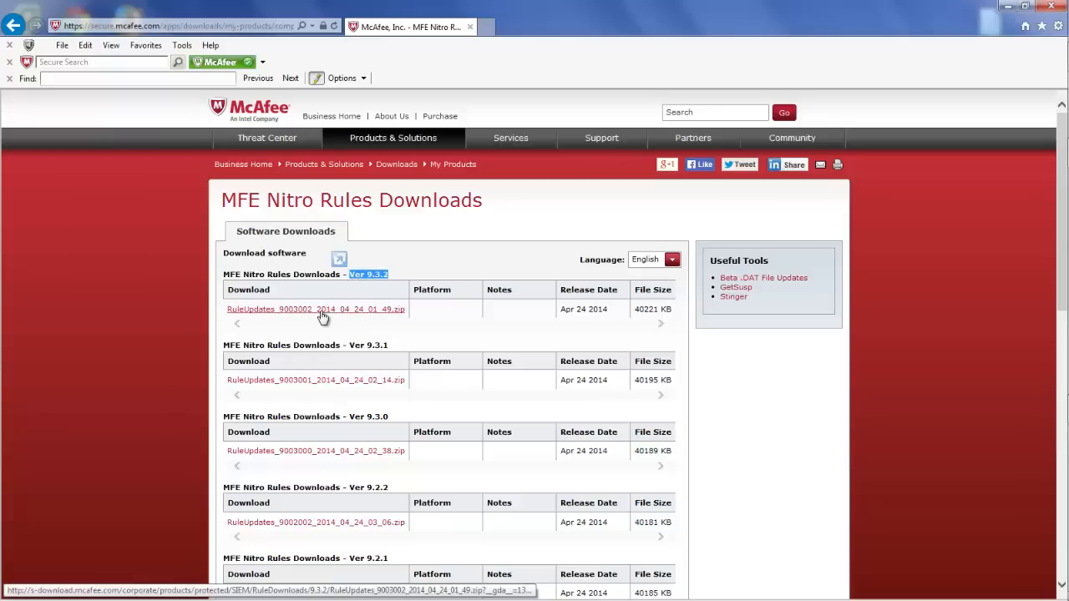
left_click(316, 309)
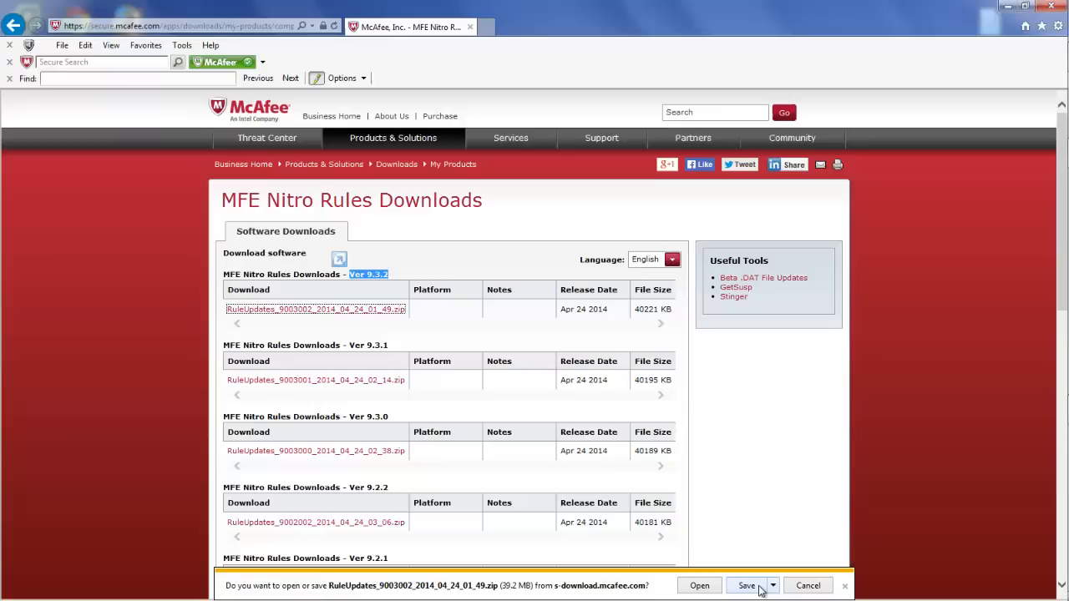
left_click(745, 585)
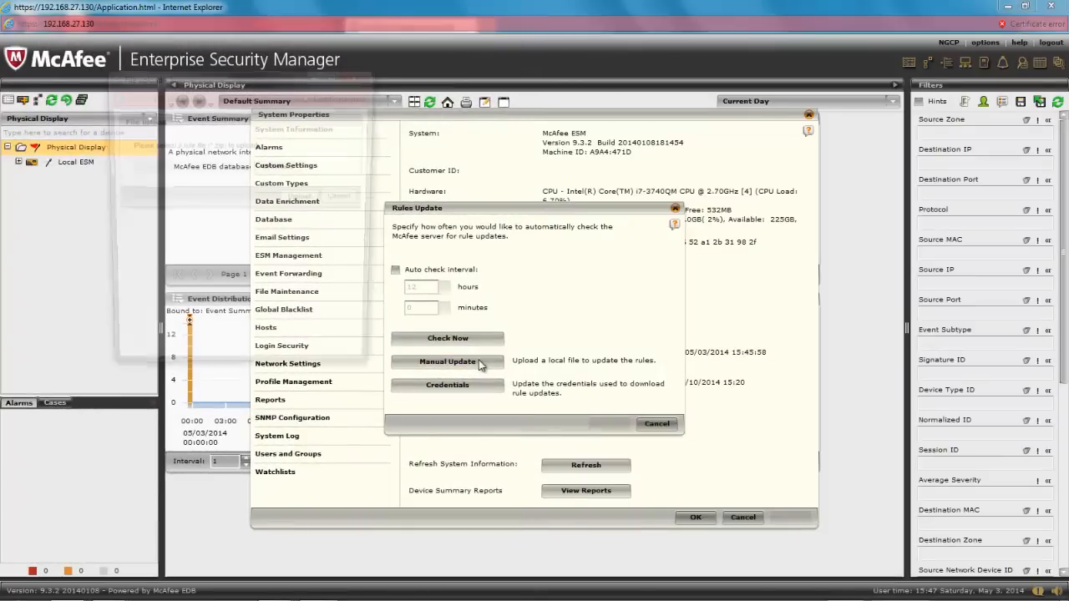
Upload the downloaded rules file as a manual update, then leave the Rules Update dialog.
left_click(448, 361)
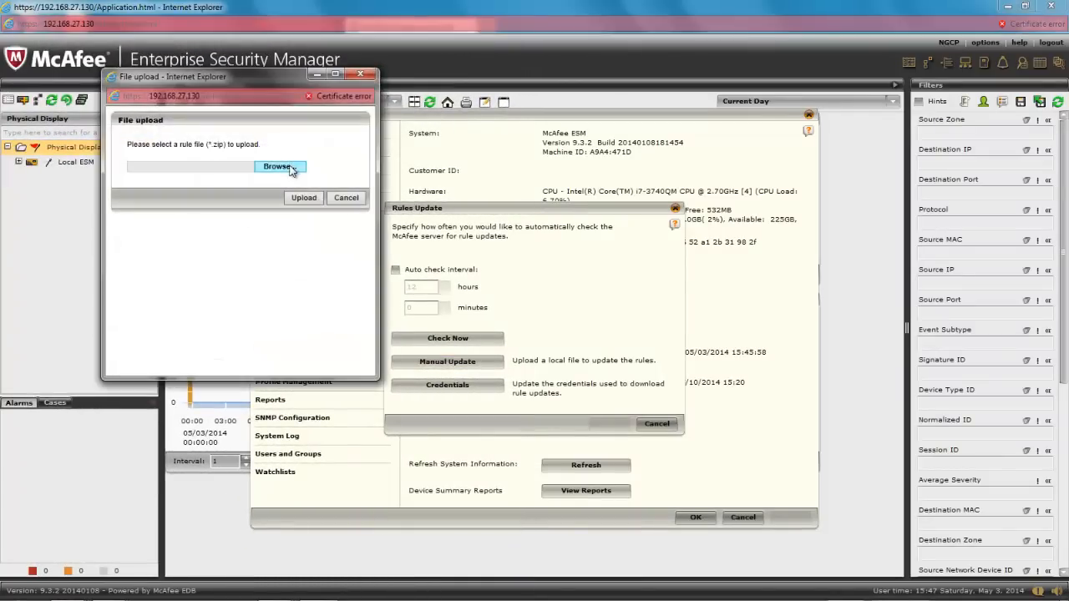
left_click(278, 167)
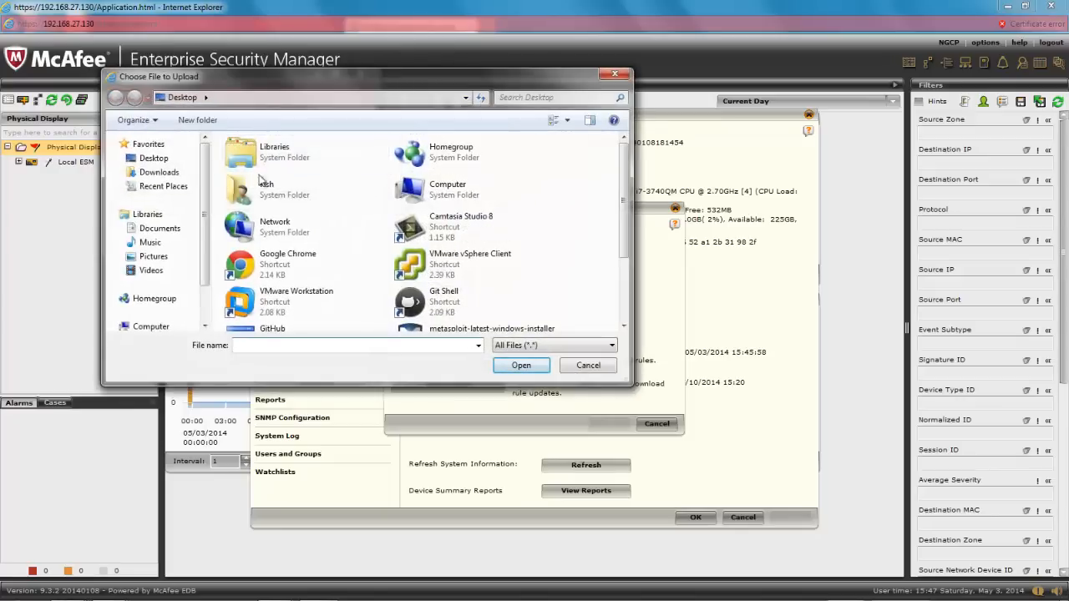
left_click(159, 172)
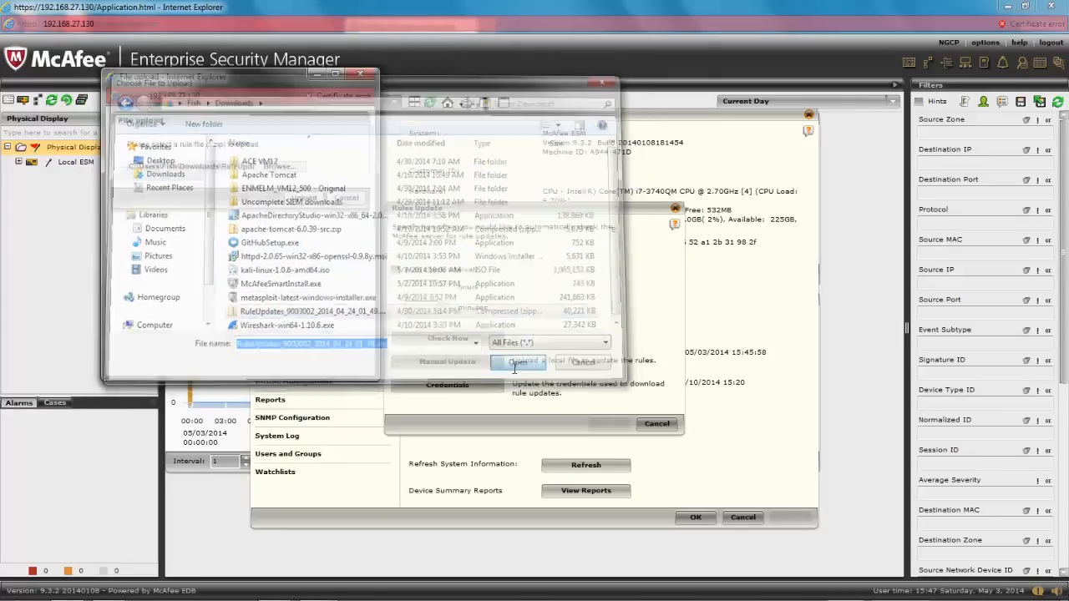
left_click(515, 361)
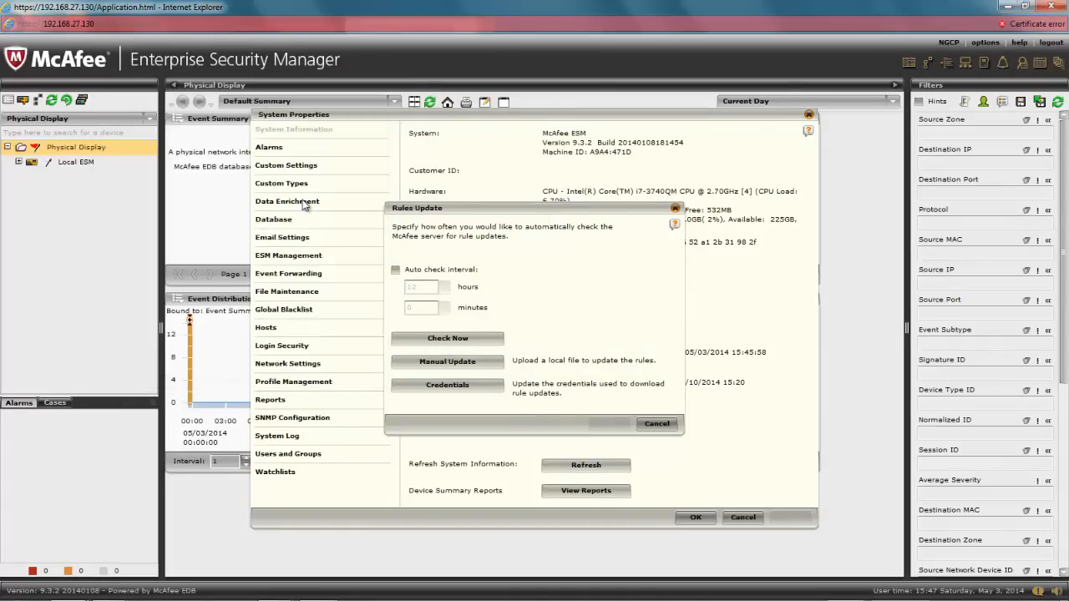
mouse_move(538, 220)
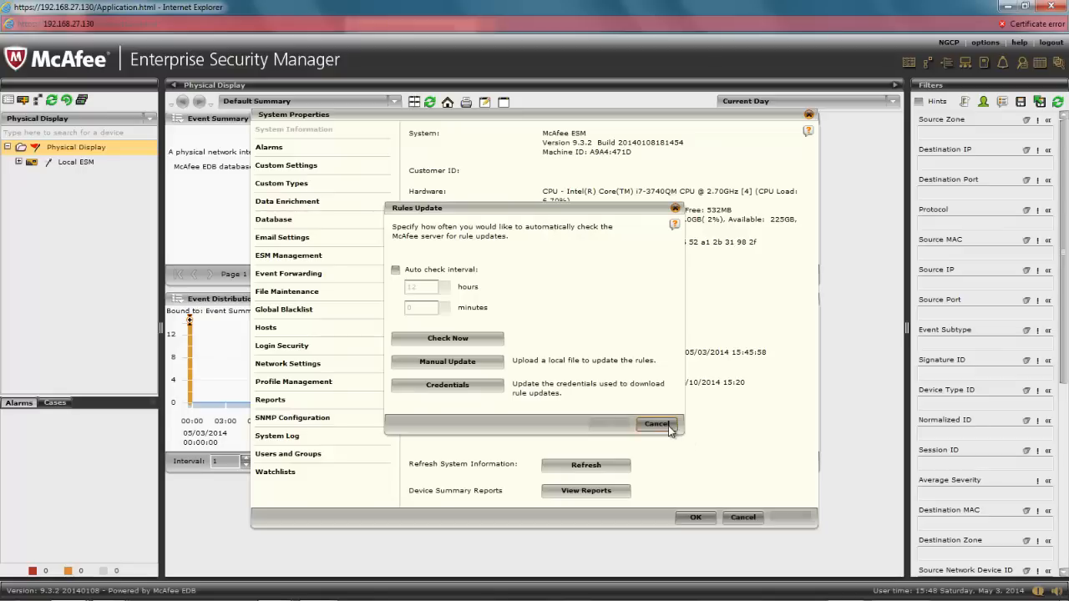
left_click(657, 424)
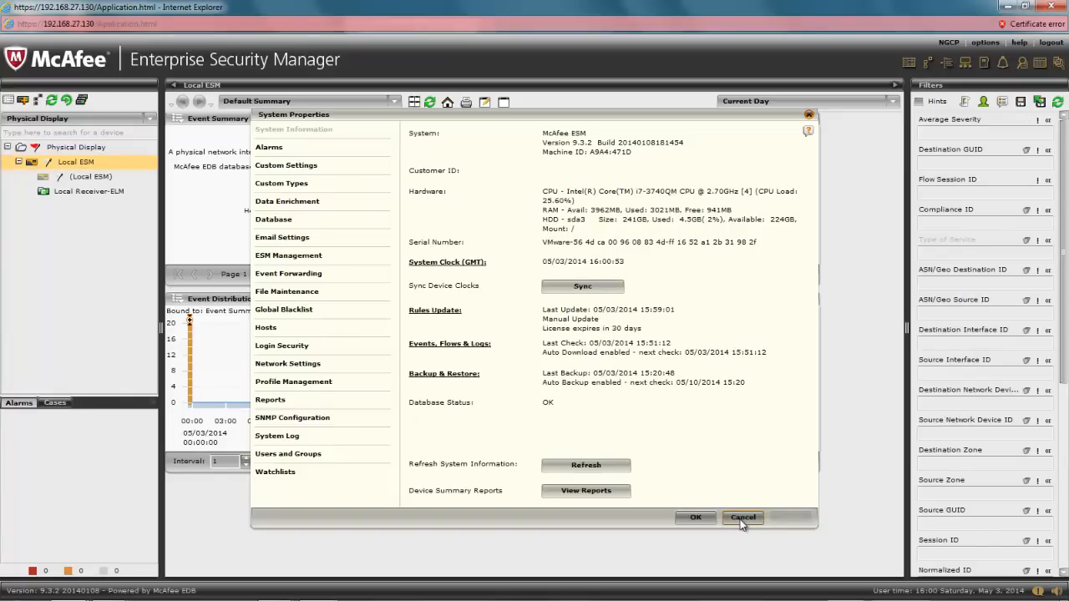
Close System Properties to let the manual rule update finish and confirm success.
left_click(741, 518)
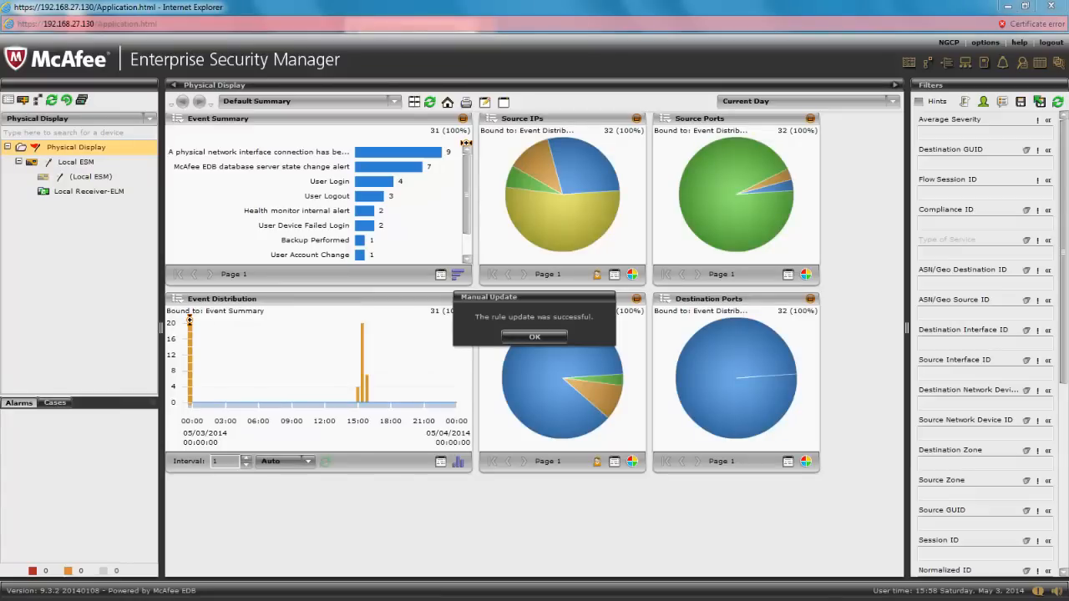
mouse_move(535, 549)
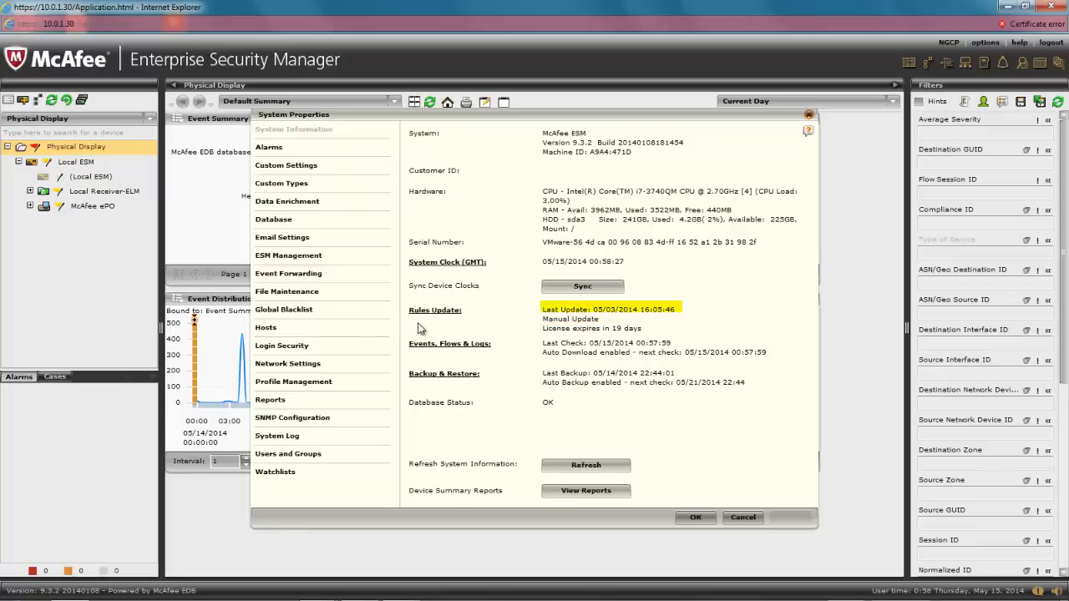
mouse_move(421, 327)
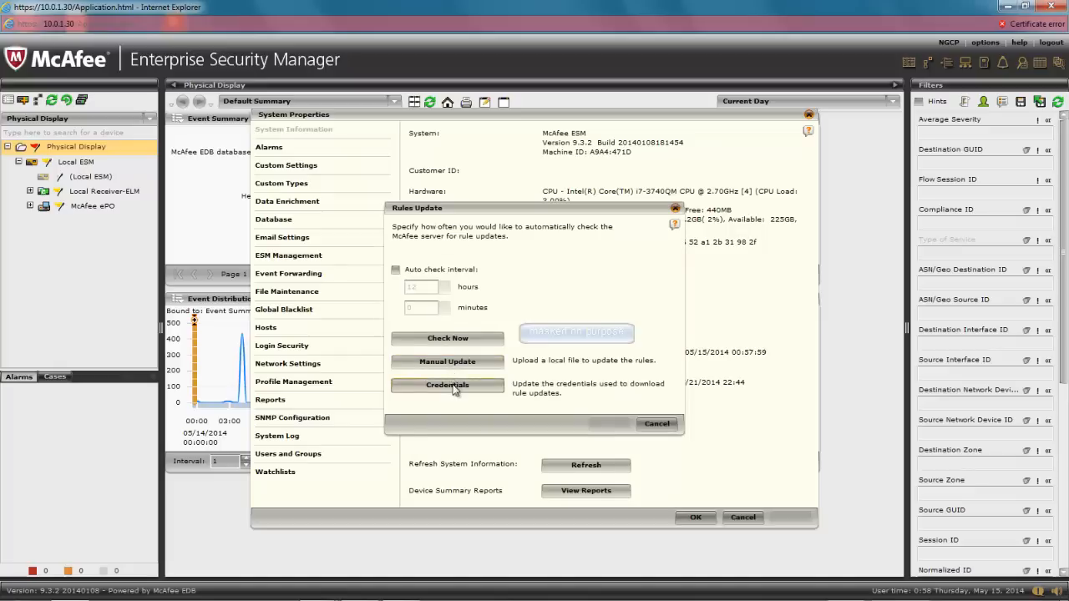
Enter the customer ID and password in Credentials and validate them.
left_click(448, 384)
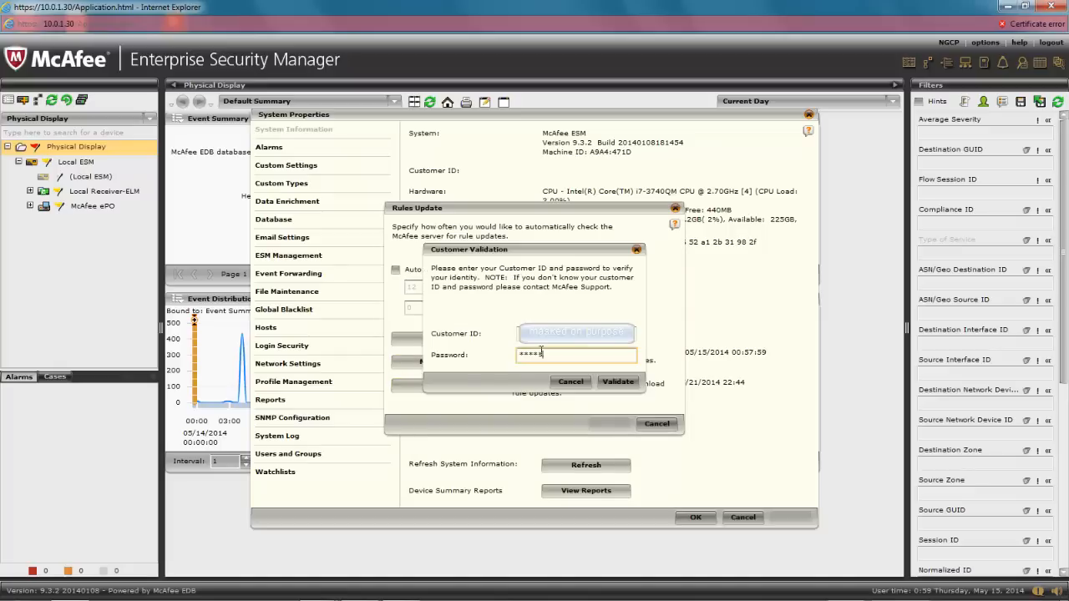
type("***")
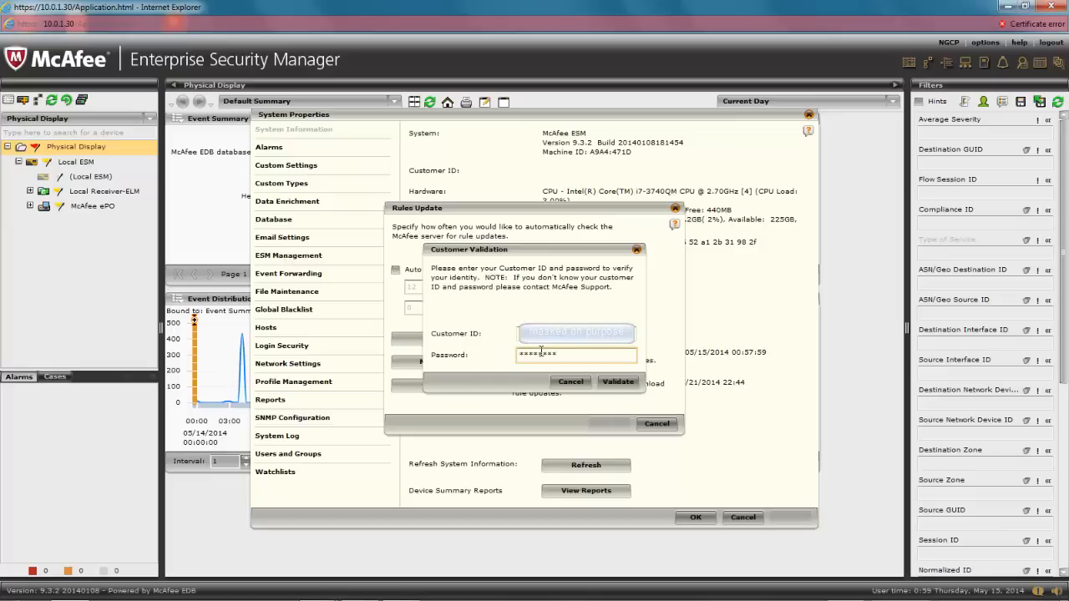
left_click(618, 380)
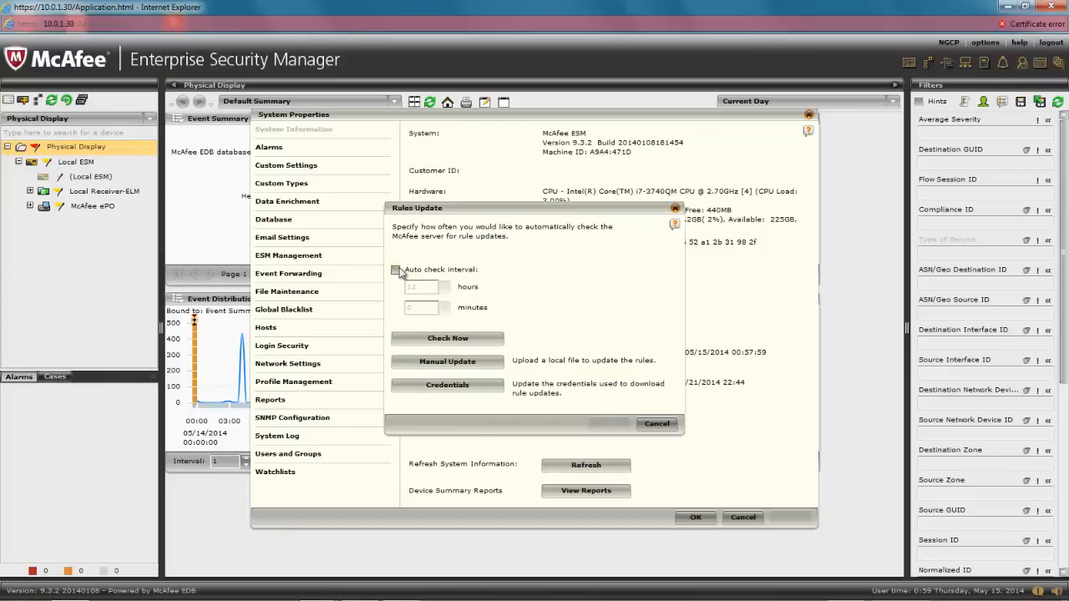
Enable an auto check interval of 6 hours 0 minutes, run Check Now and hide the progress window.
left_click(396, 271)
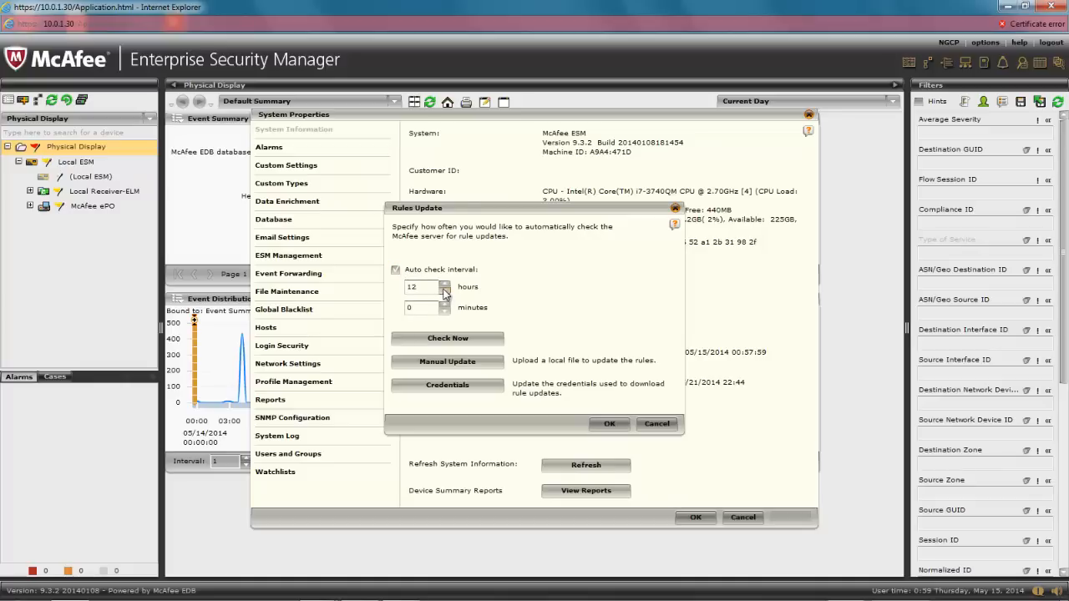
left_click(444, 291)
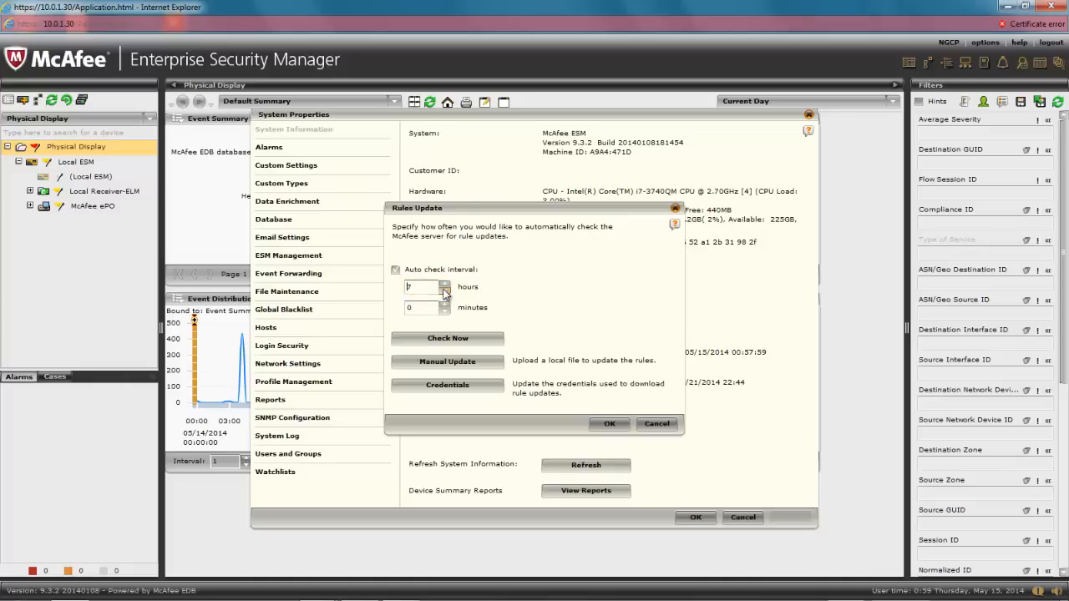
left_click(444, 291)
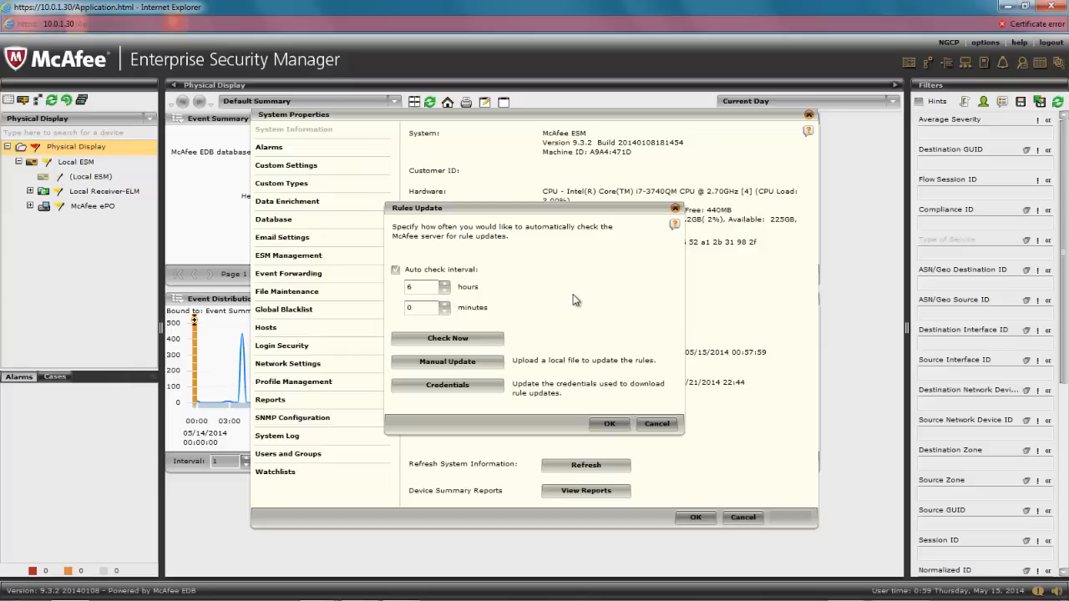
left_click(448, 337)
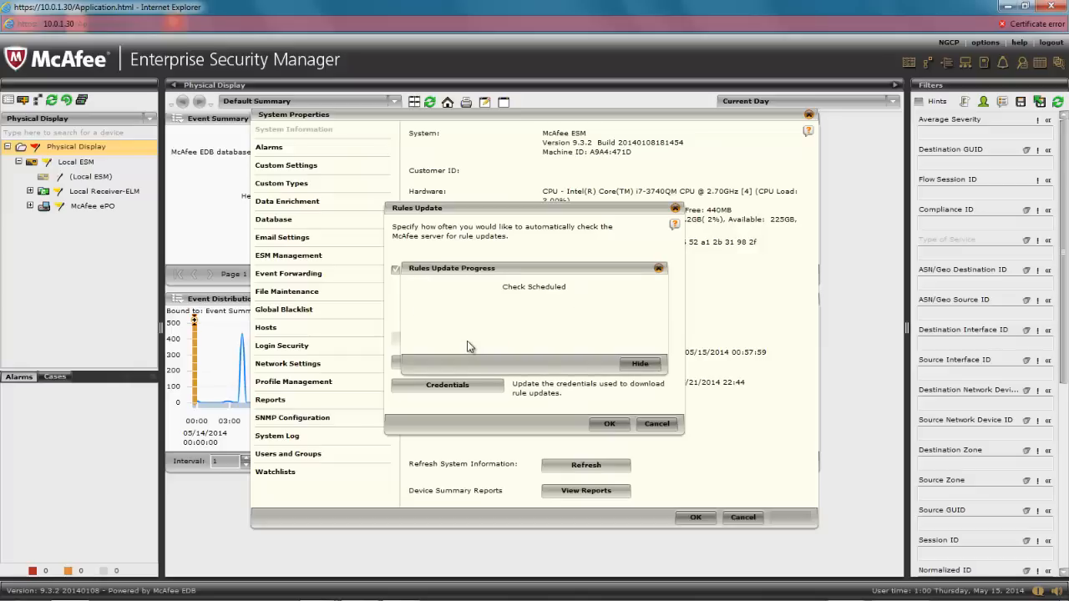
mouse_move(542, 387)
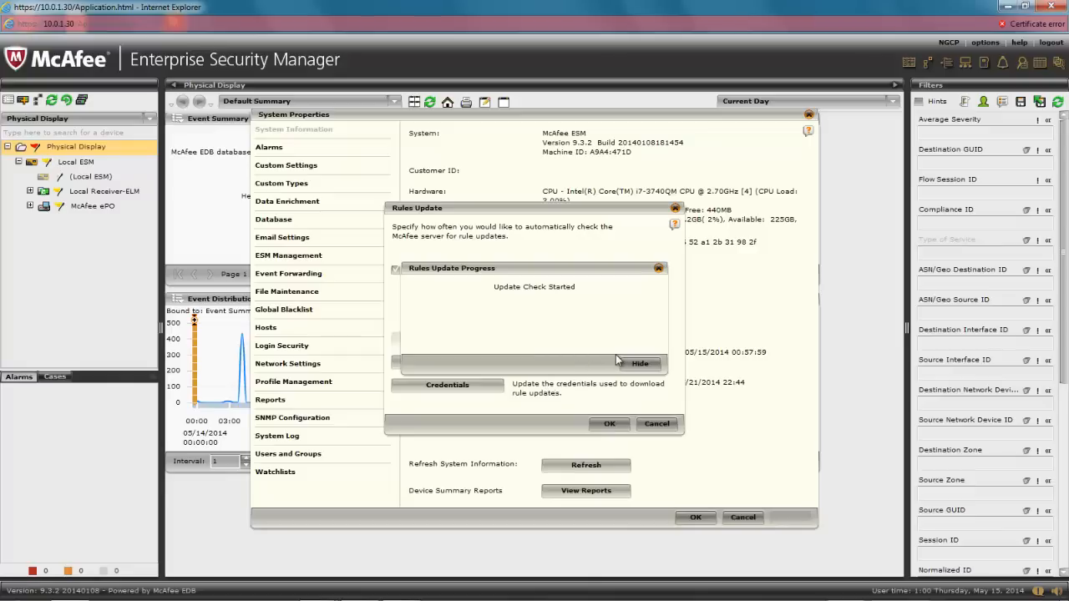
left_click(640, 362)
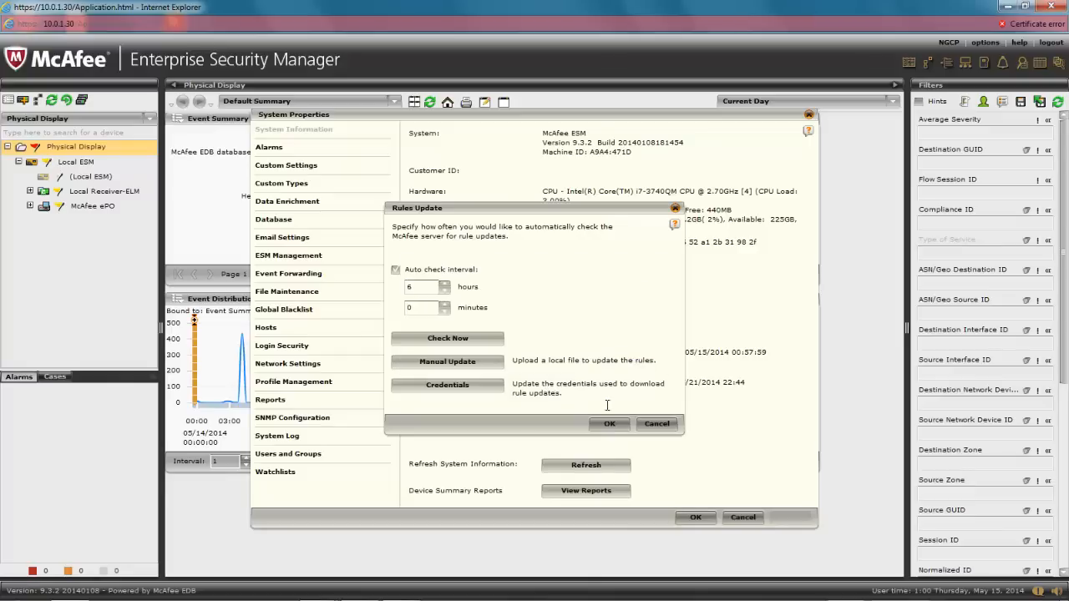
Confirm the Rules Update settings so System Properties lists Auto Update with a next check time.
left_click(608, 424)
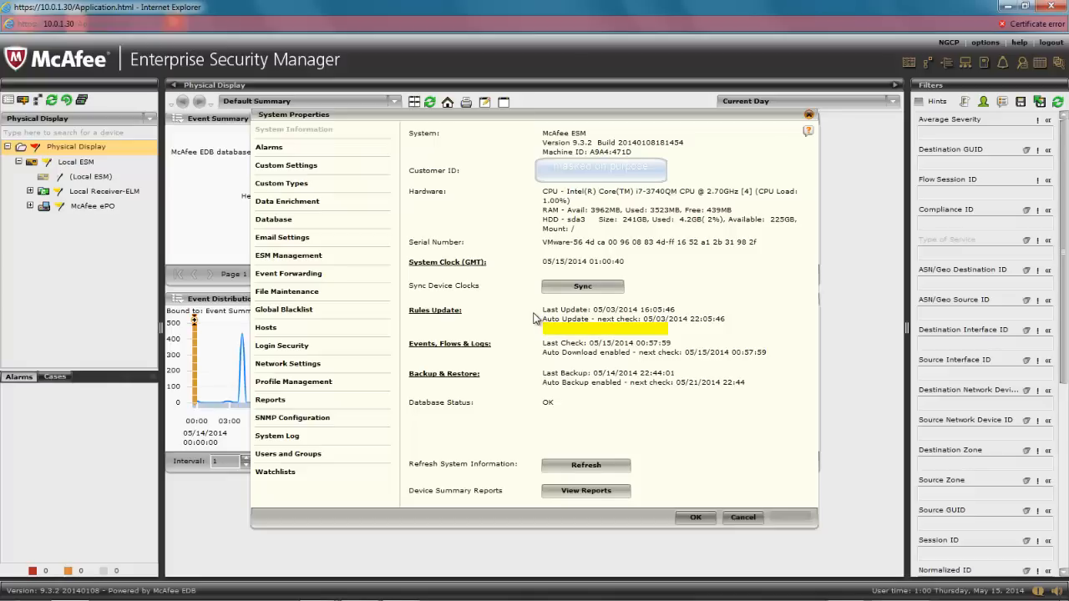
mouse_move(542, 291)
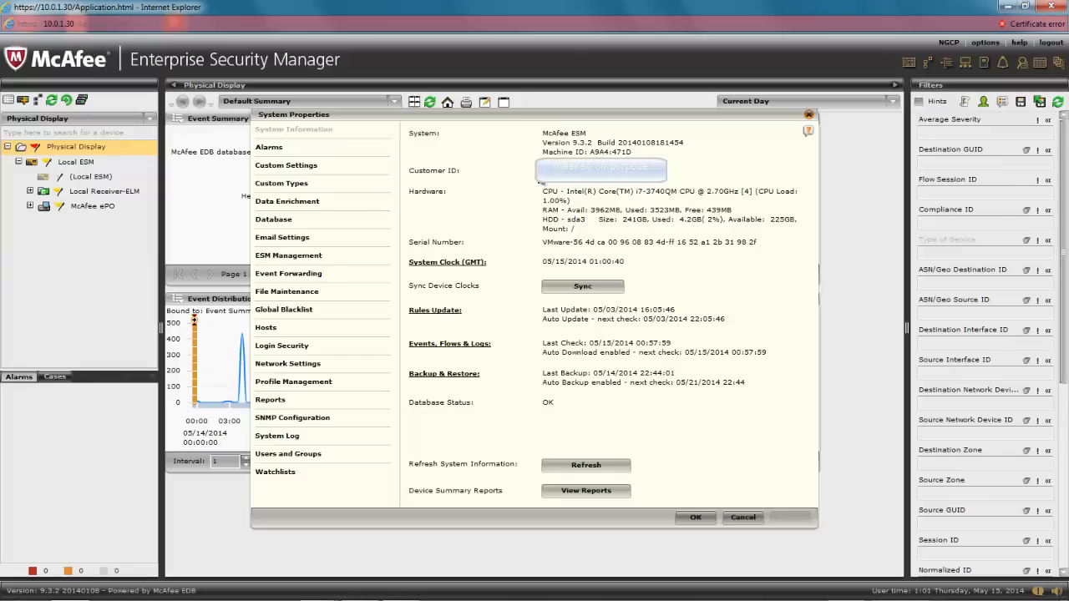
mouse_move(683, 471)
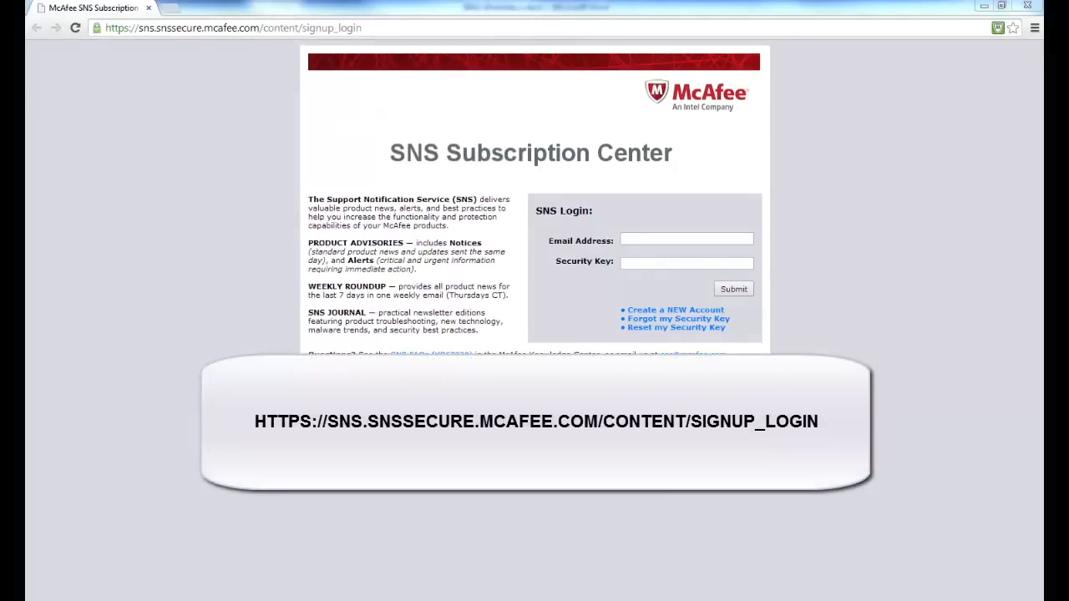
Go to the McAfee SNS Subscription Center sign-up/login page offering Create a NEW Account.
left_click(675, 309)
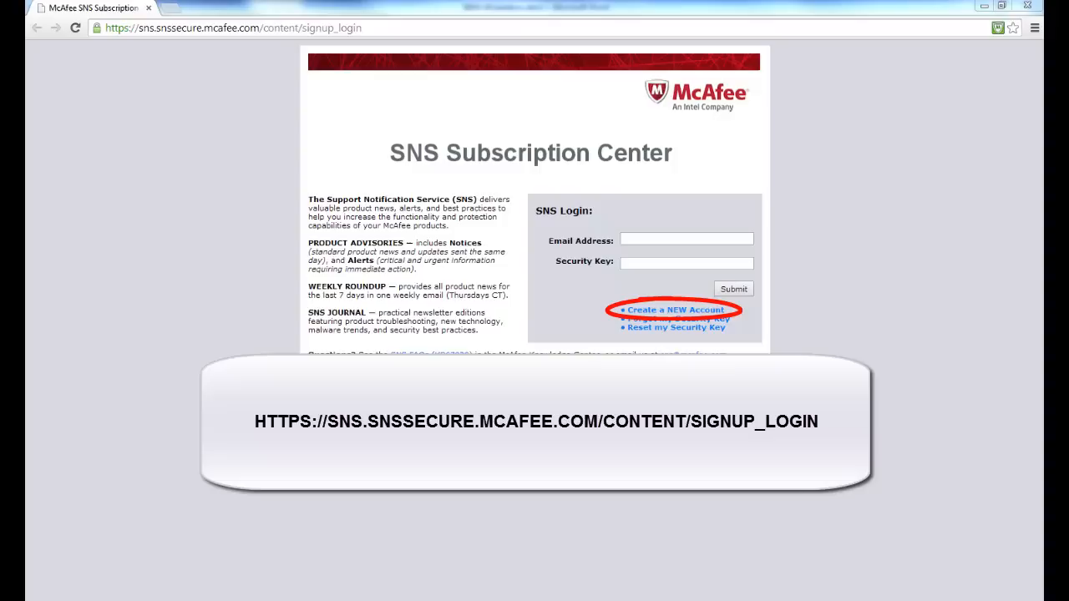